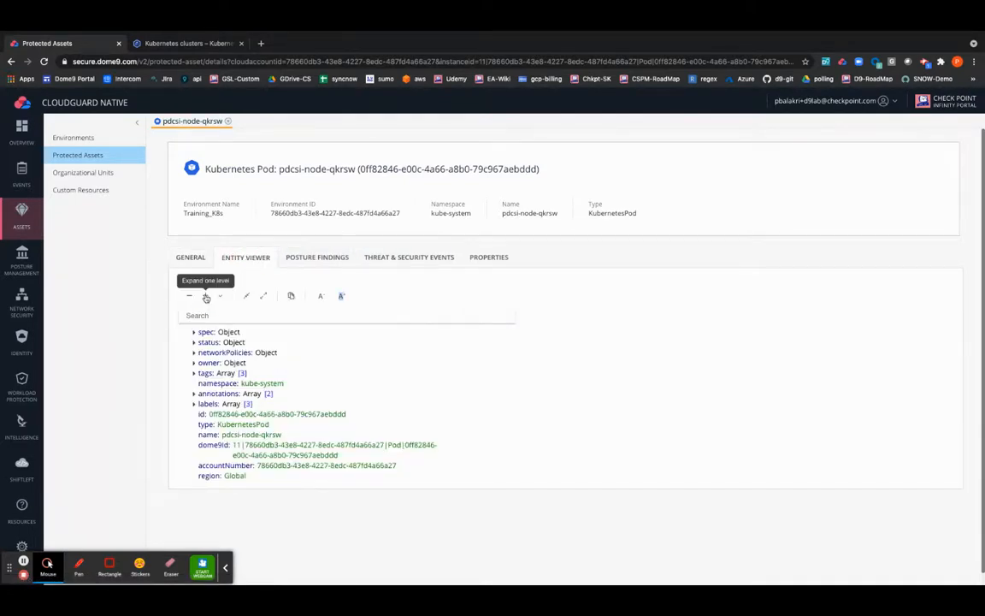
Step: Search 'kubernetes' and choose the CIS Kubernetes Benchmark v1.6.1 ruleset for the policy
click(205, 296)
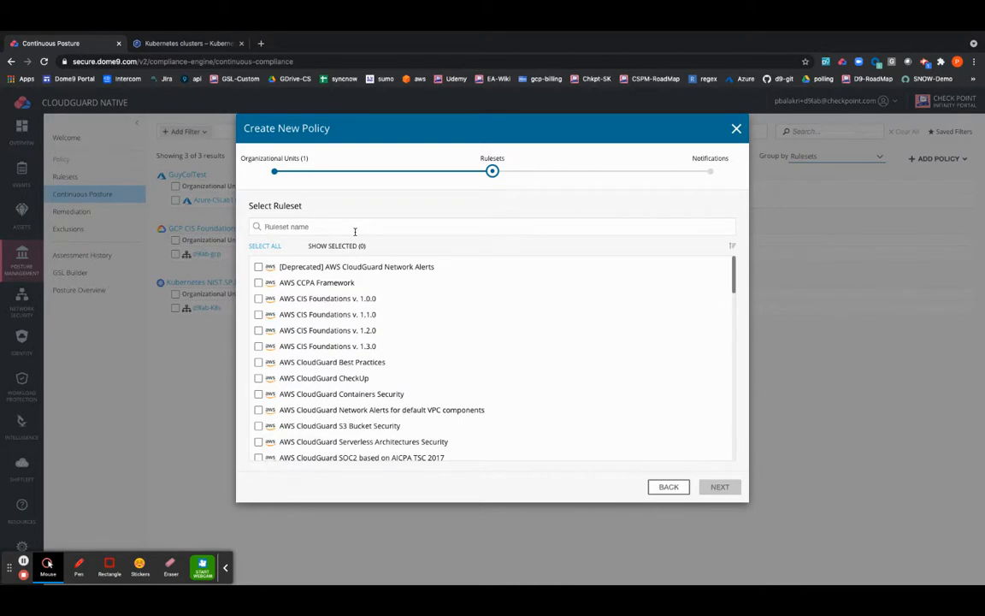
text(kubernetes)
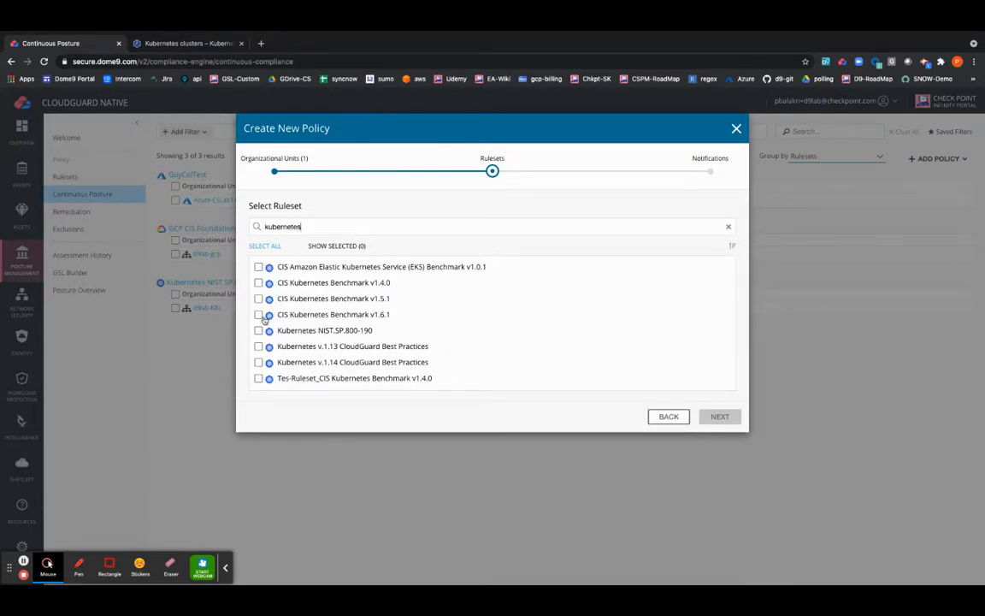
click(720, 416)
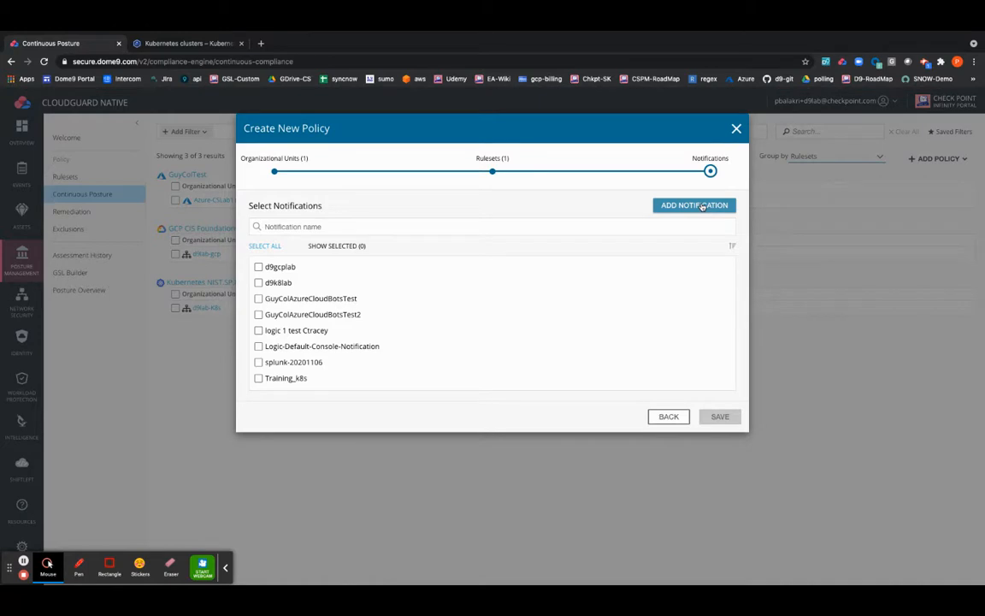
Step: Attach the d9k8lab notification and save the new posture policy
click(720, 417)
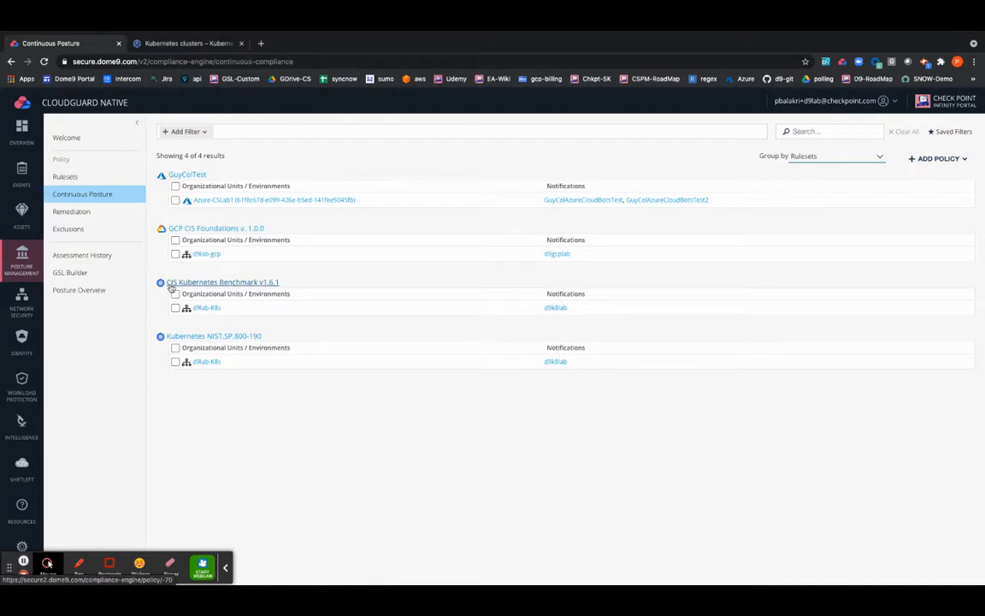
Step: Open the CIS Kubernetes Benchmark v1.6.1 policy from the Continuous Posture list
click(22, 175)
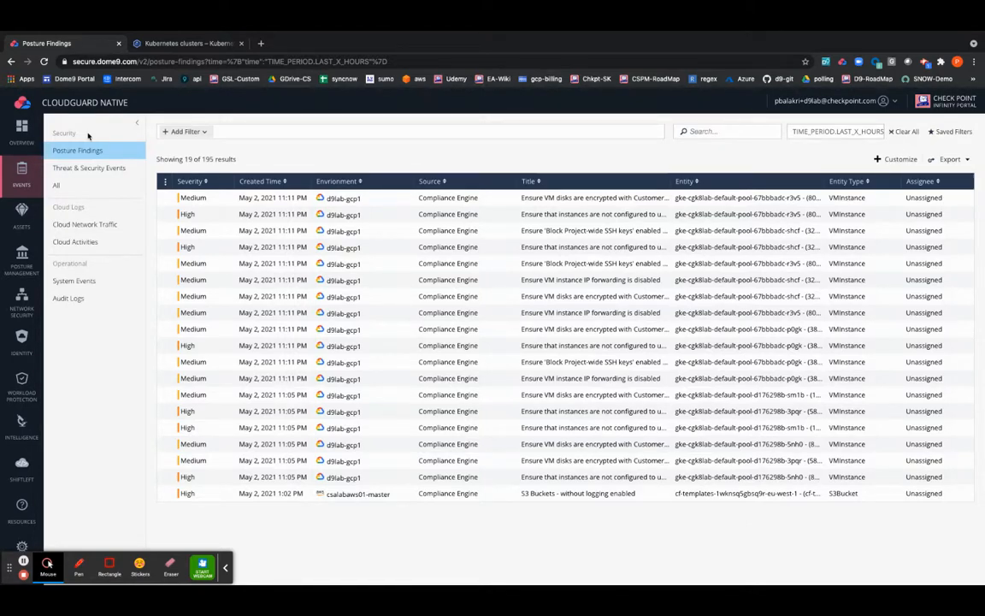